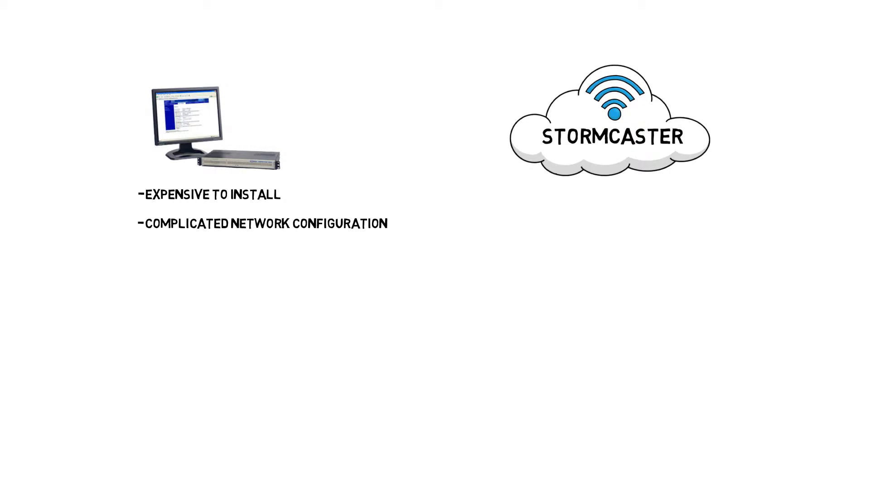
pyautogui.write('WINDOWS UPDATES')
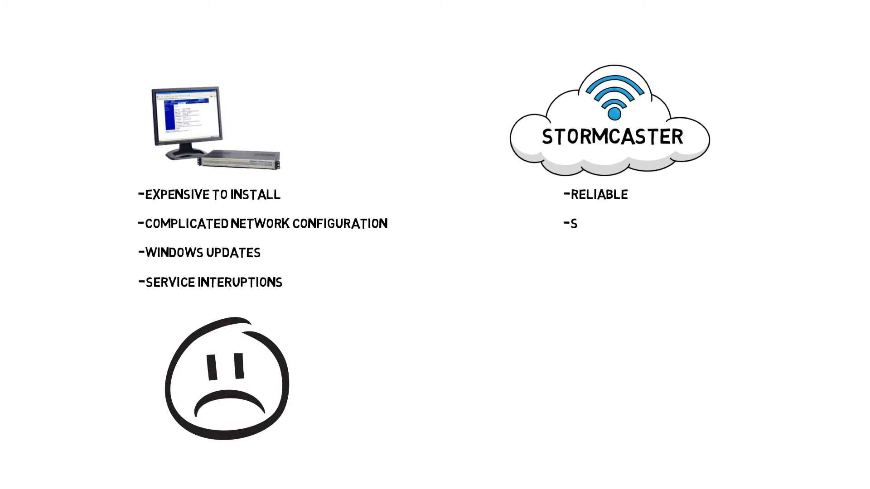
pyautogui.write('CALABLE')
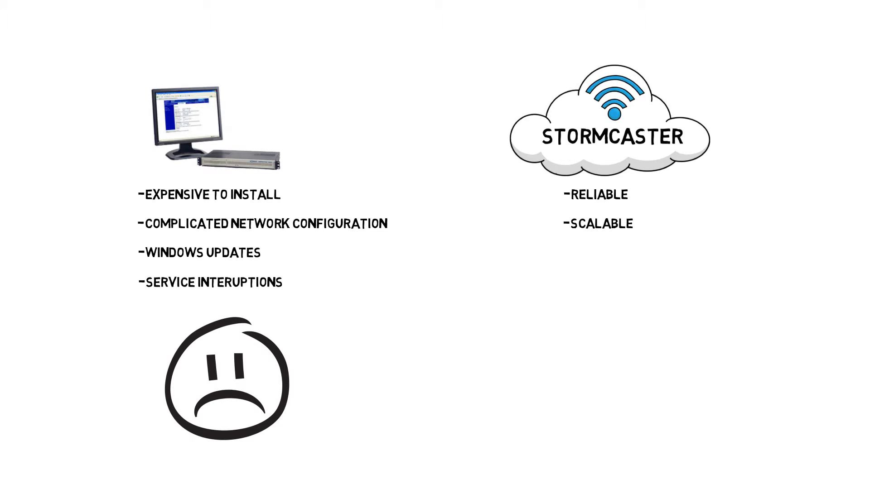